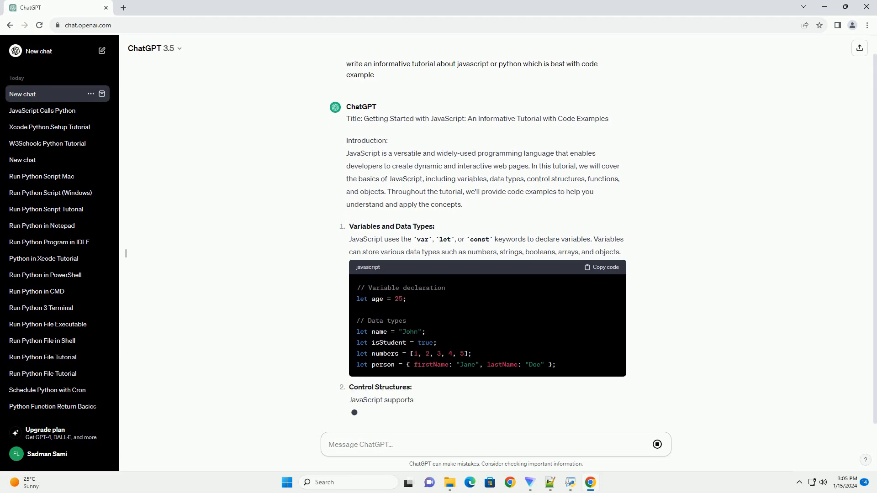
- Scroll through the streaming JavaScript tutorial past the Objects example to the Python heading
{"action": "scroll", "scroll_direction": "down", "scroll_amount": 3}
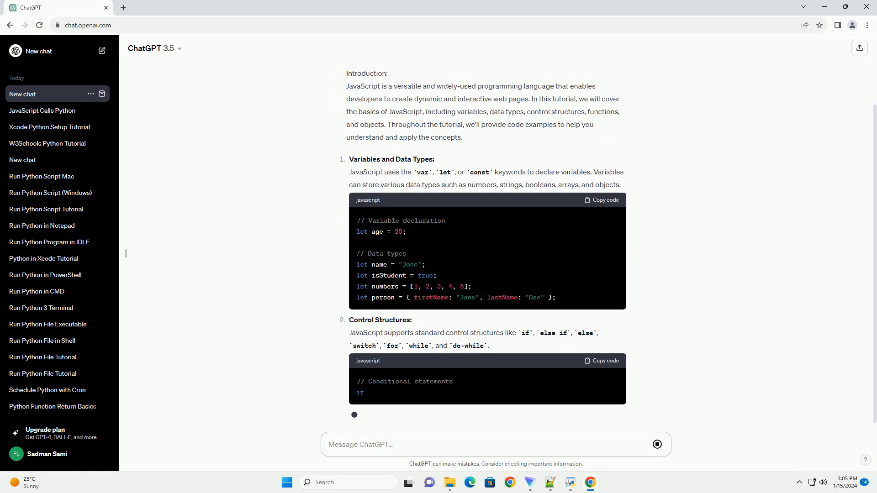
{"action": "scroll", "scroll_direction": "down", "scroll_amount": 3}
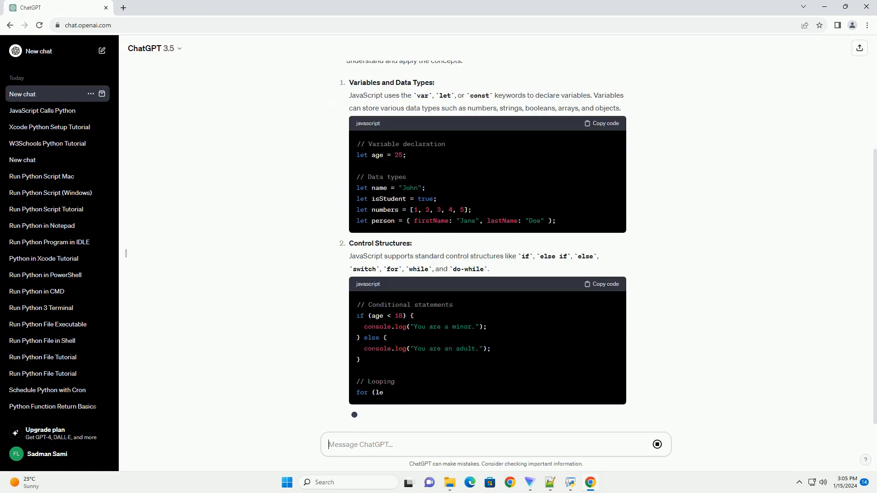
{"action": "scroll", "scroll_direction": "down", "scroll_amount": 3}
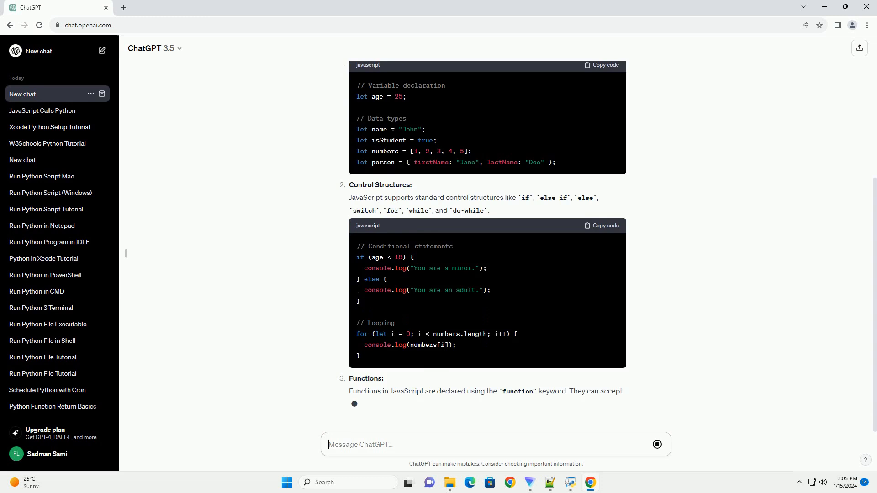
{"action": "scroll", "scroll_direction": "down", "scroll_amount": 3}
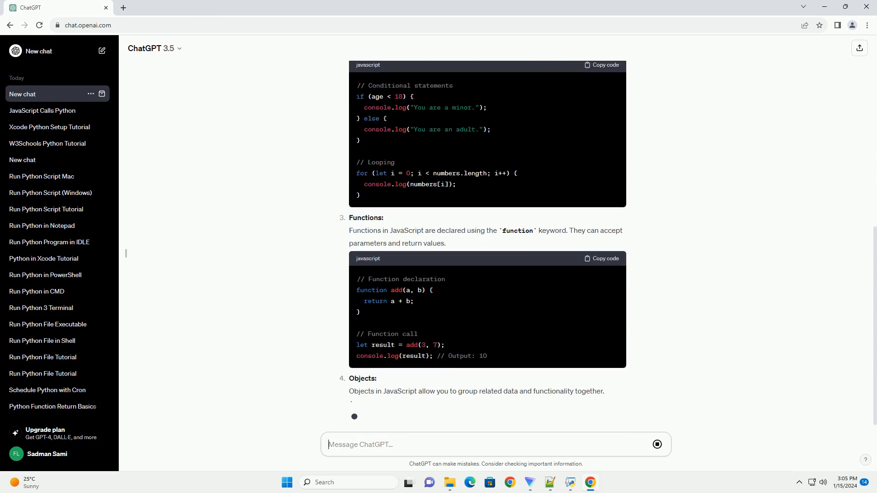
{"action": "scroll", "scroll_direction": "down", "scroll_amount": 3}
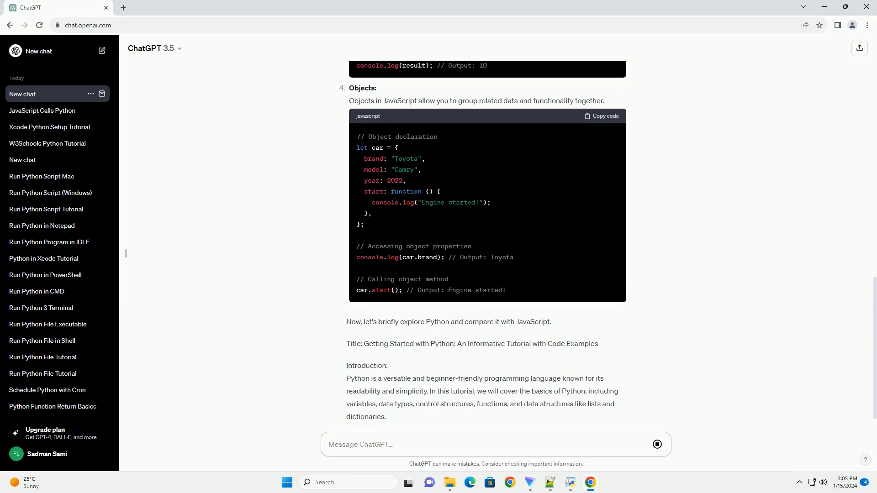
- Scroll through the Python sections to the comparative Conclusion, then focus the message box
{"action": "scroll", "scroll_direction": "down", "scroll_amount": 3}
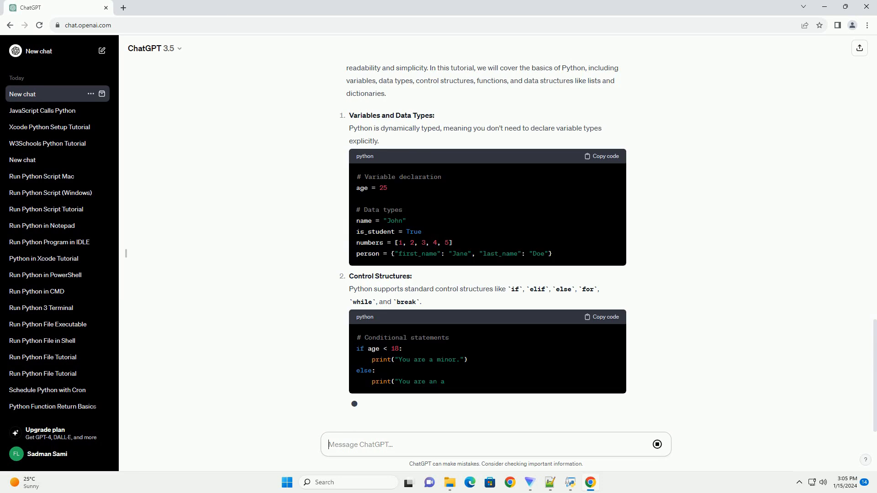
{"action": "scroll", "scroll_direction": "down", "scroll_amount": 3}
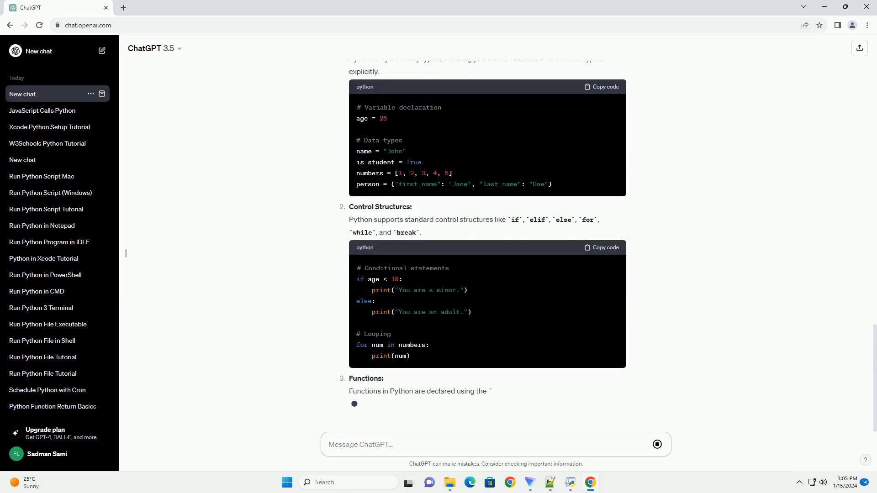
{"action": "scroll", "scroll_direction": "down", "scroll_amount": 3}
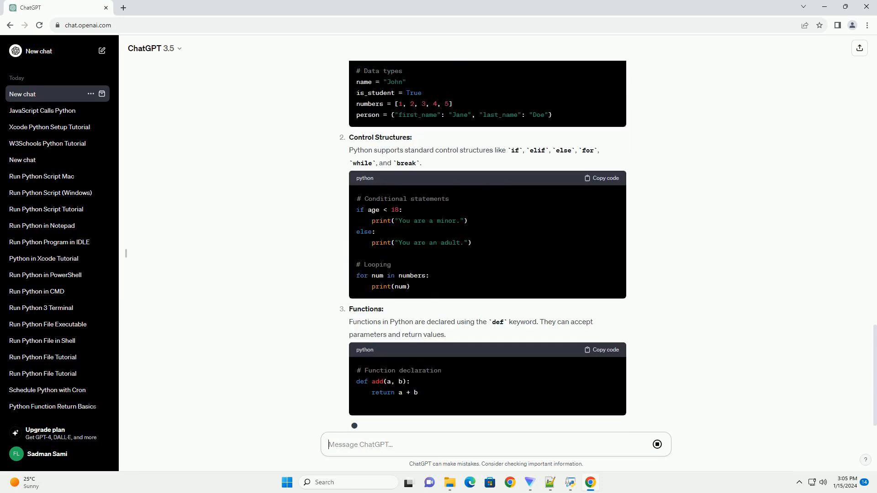
{"action": "scroll", "scroll_direction": "down", "scroll_amount": 3}
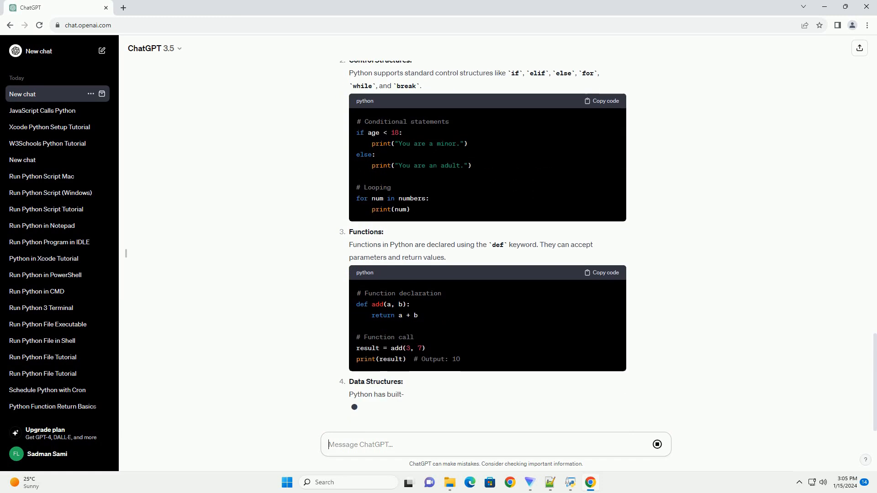
{"action": "scroll", "scroll_direction": "down", "scroll_amount": 3}
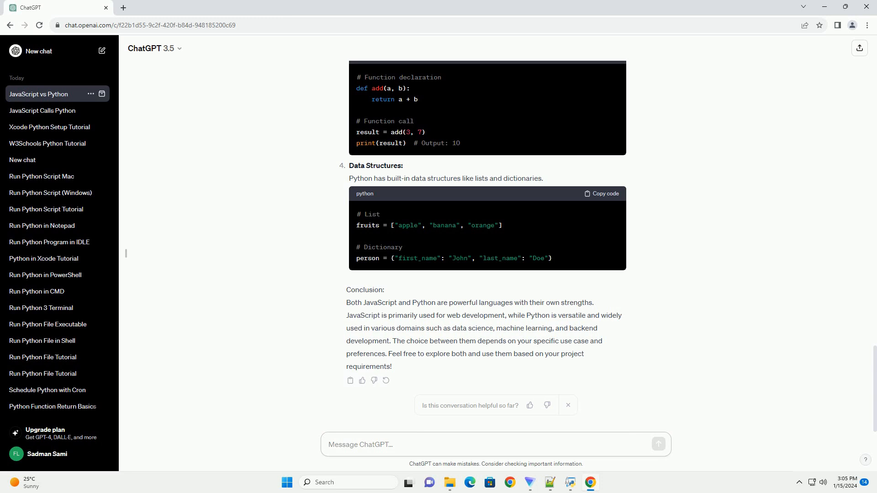
{"action": "left_click", "coordinate": [358, 445]}
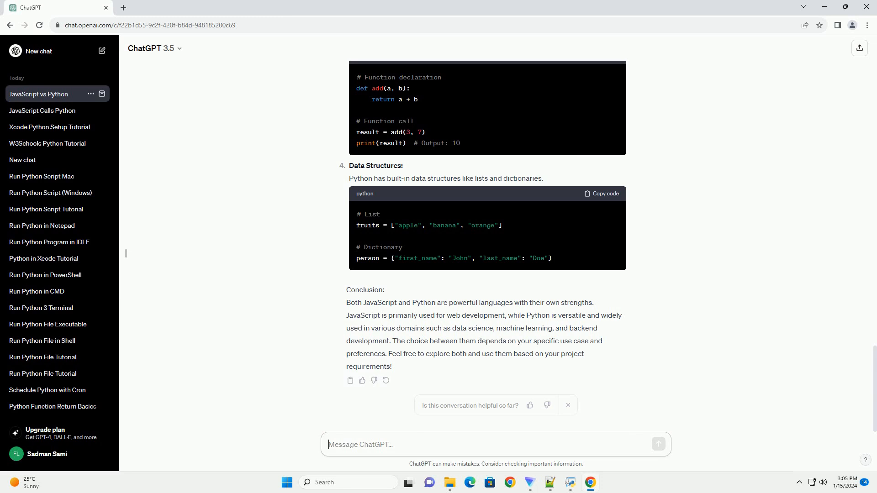